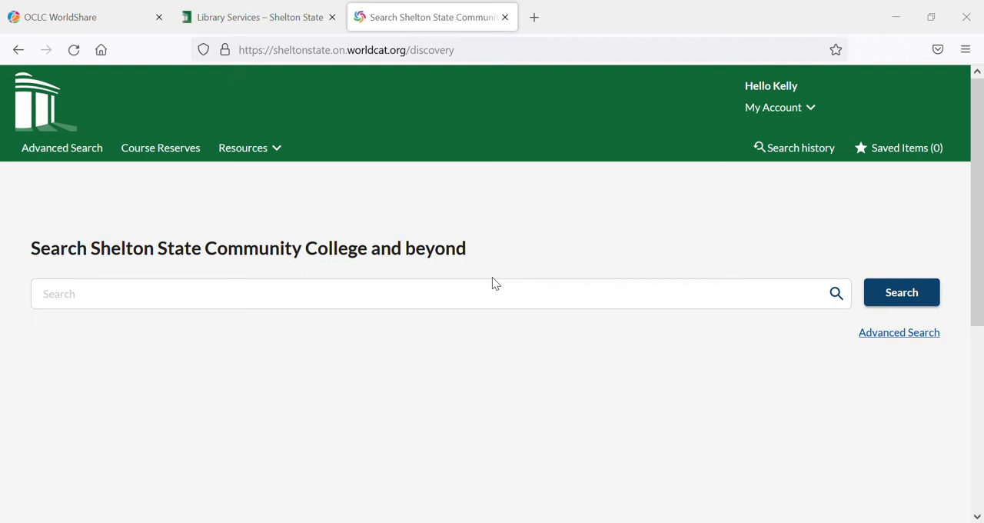
pyautogui.moveTo(820, 112)
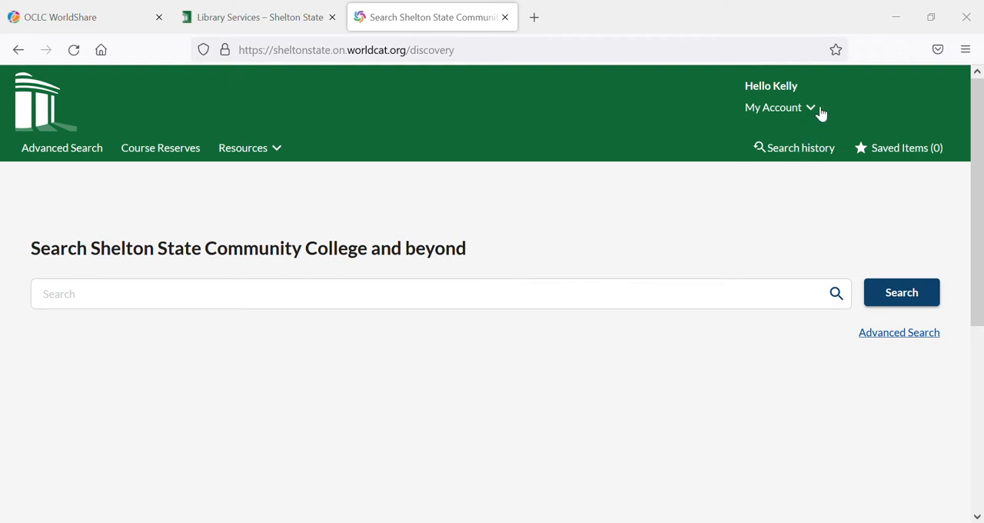
pyautogui.moveTo(765, 123)
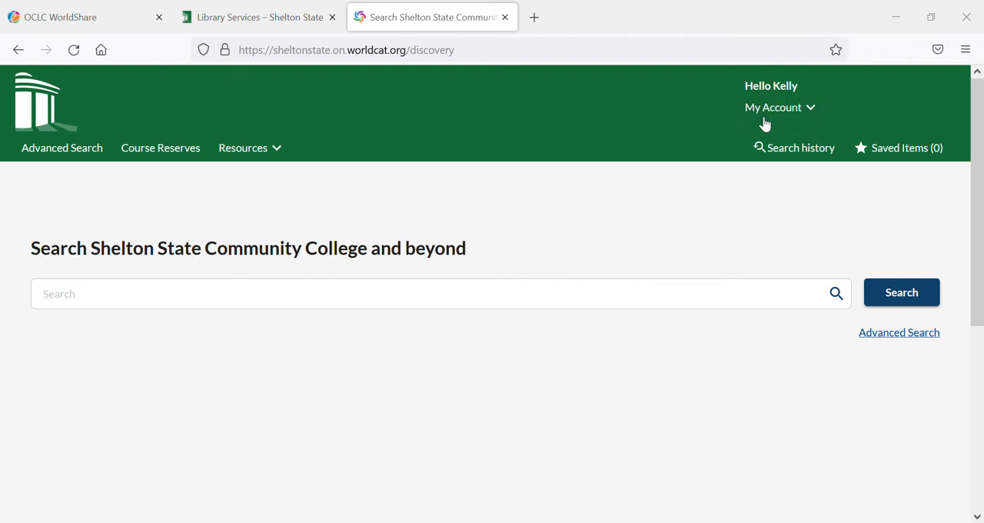
pyautogui.moveTo(786, 122)
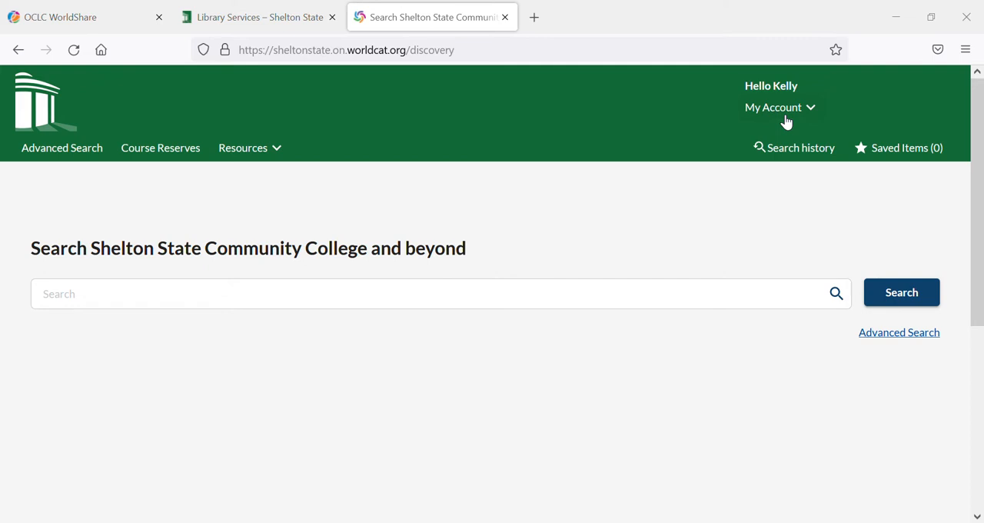
pyautogui.moveTo(817, 133)
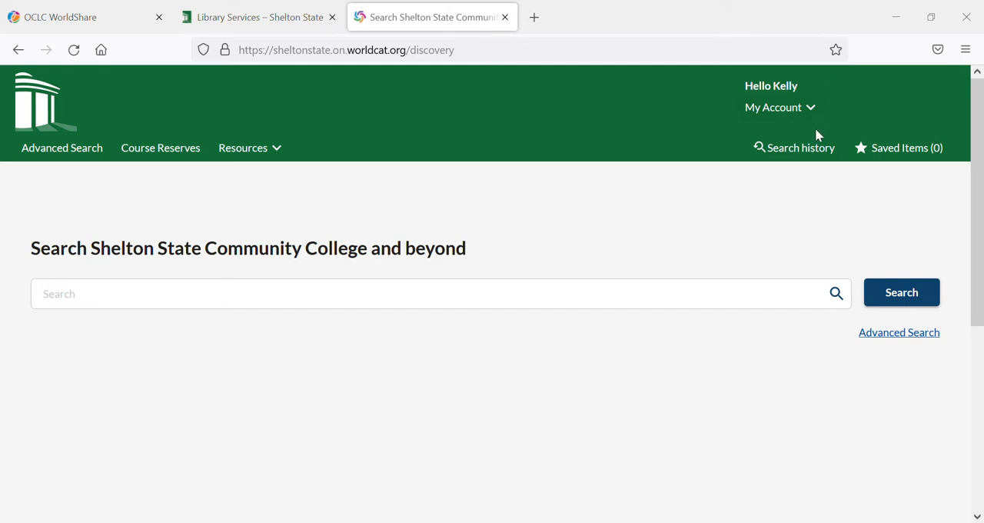
# - Open Borrowing history from the My Account menu
pyautogui.click(773, 107)
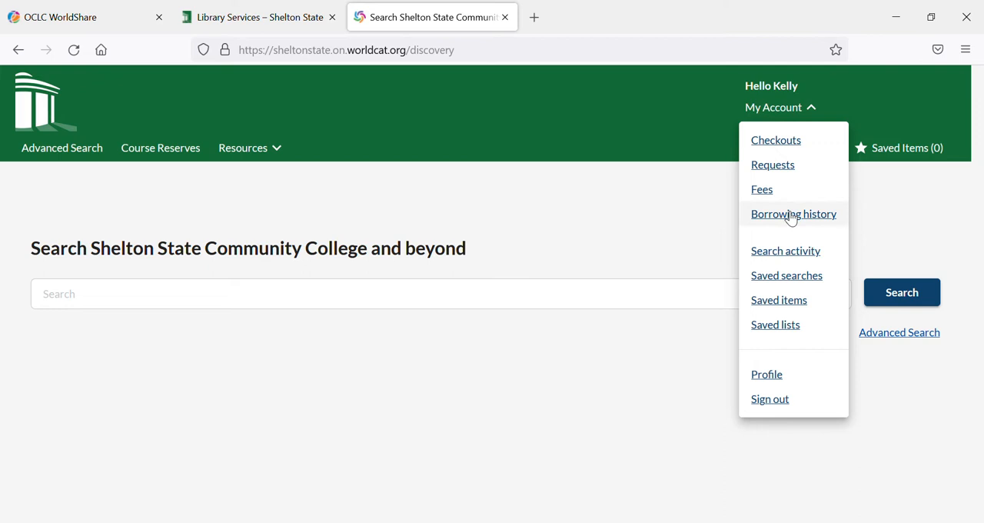
pyautogui.moveTo(793, 218)
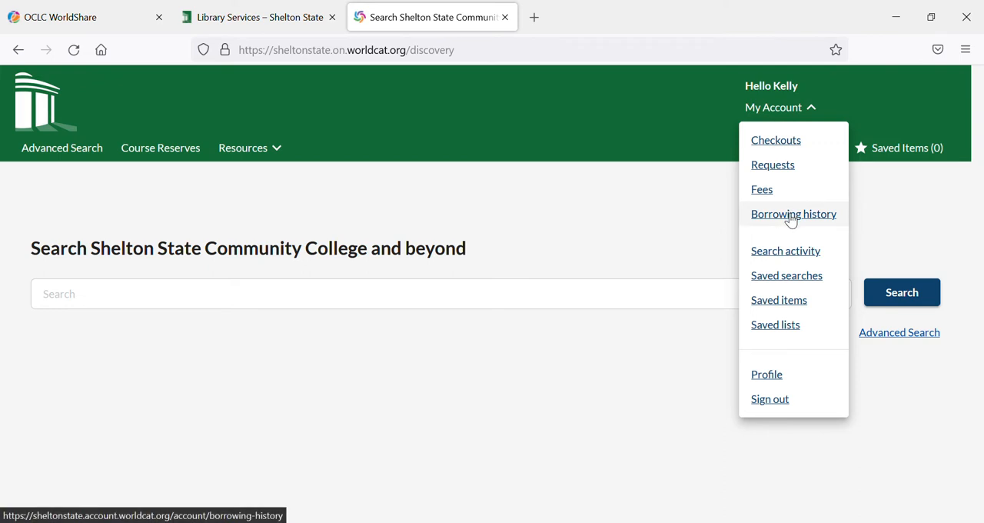
pyautogui.click(793, 214)
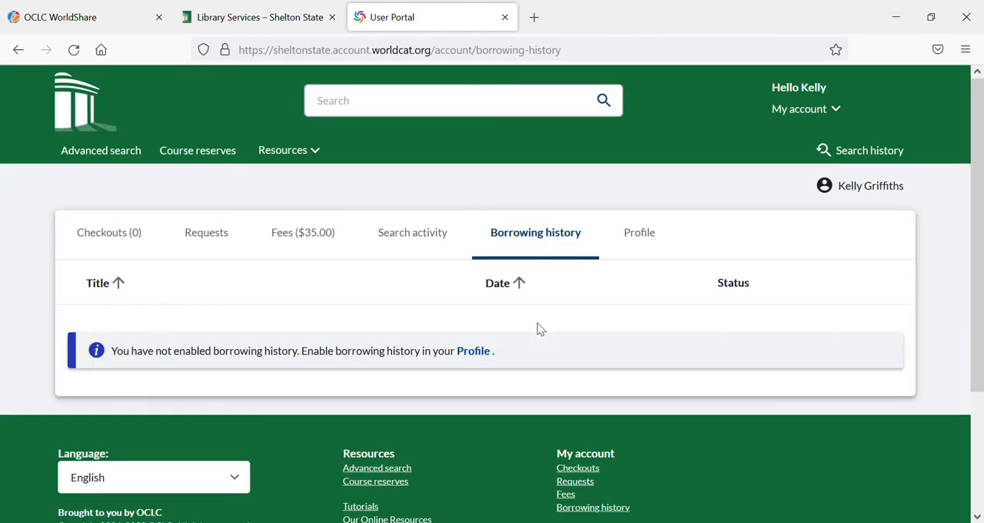
pyautogui.moveTo(128, 359)
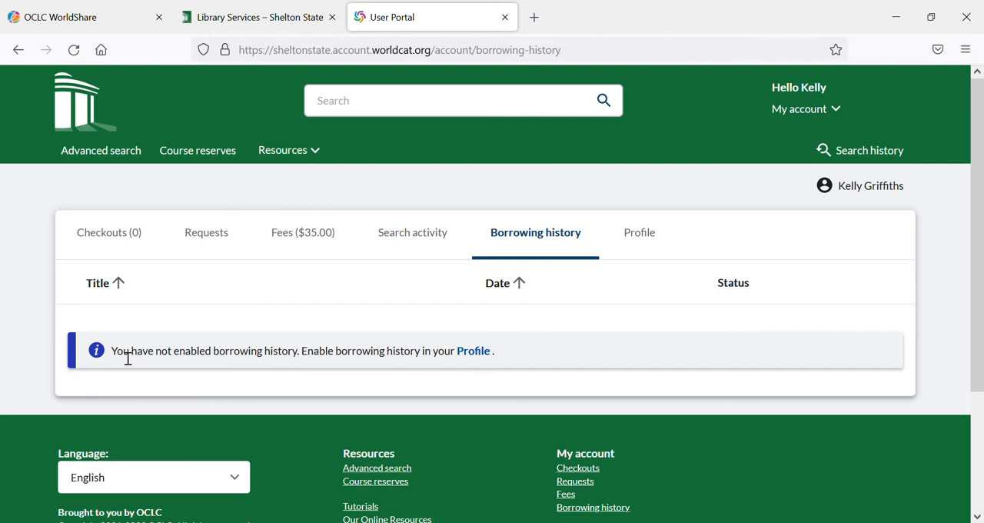
pyautogui.moveTo(407, 368)
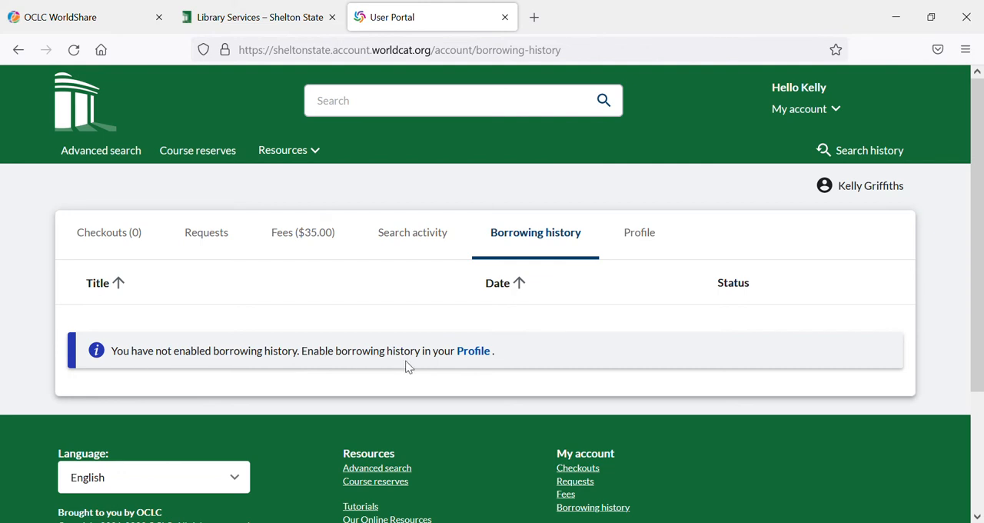
pyautogui.moveTo(474, 352)
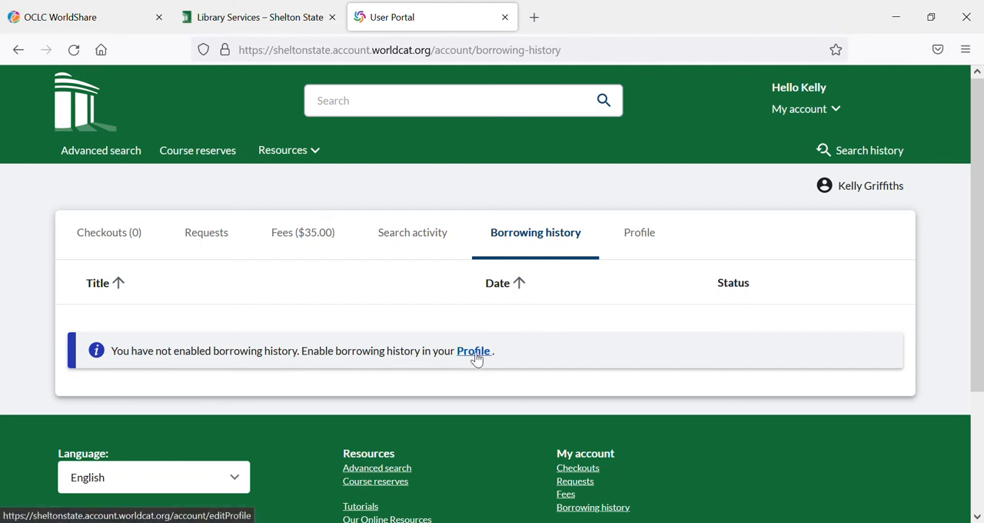
# - Follow the notice's Profile link to the borrowing history setting
pyautogui.click(473, 351)
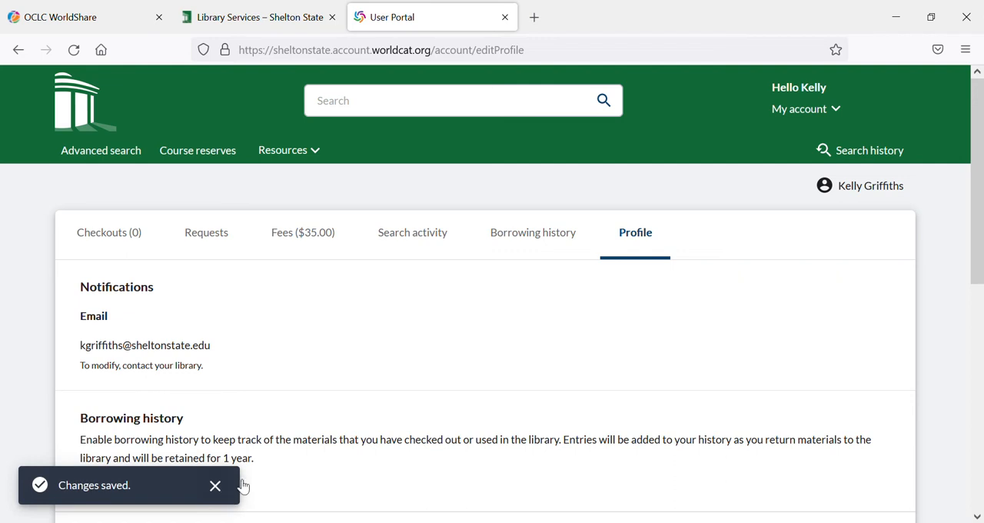
pyautogui.moveTo(558, 349)
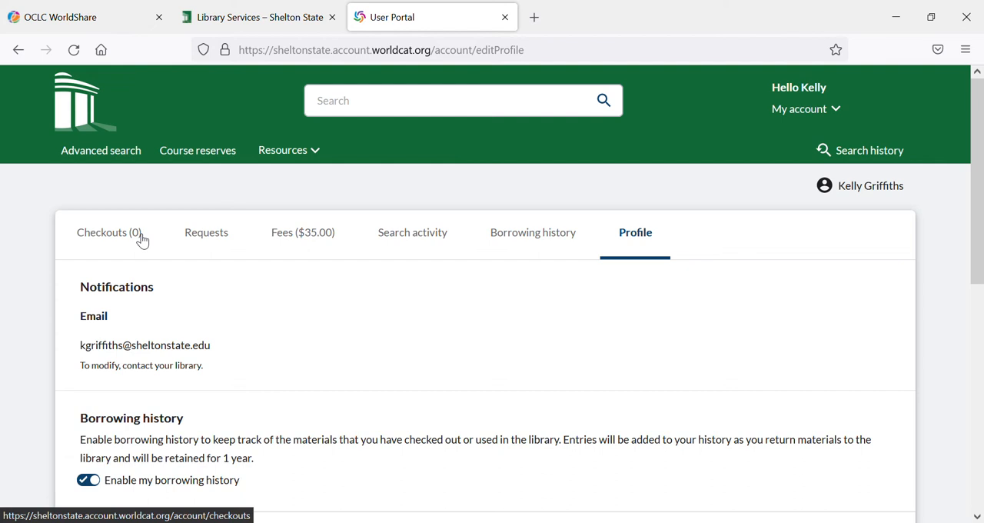
# - Browse the Checkouts, Requests, Search activity and Borrowing history tabs
pyautogui.click(110, 232)
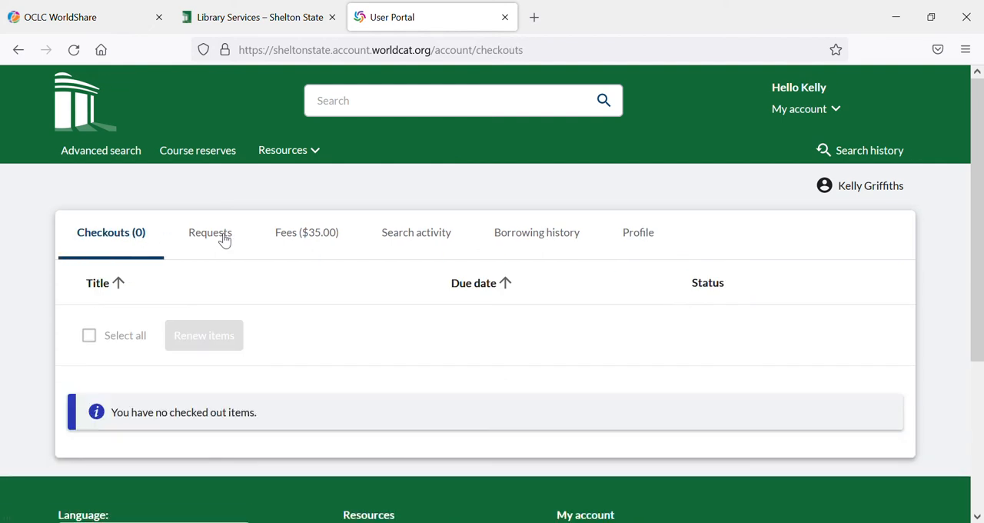
pyautogui.click(210, 232)
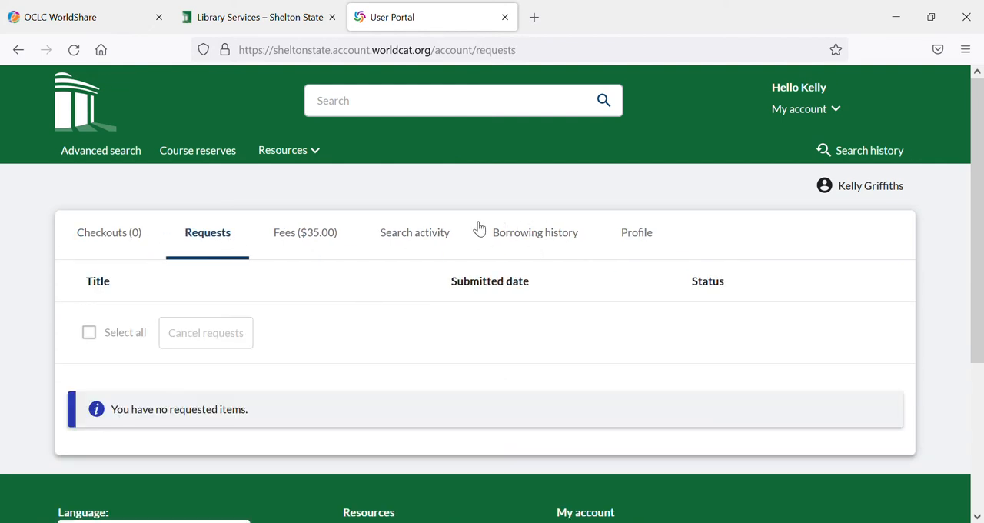
pyautogui.click(415, 232)
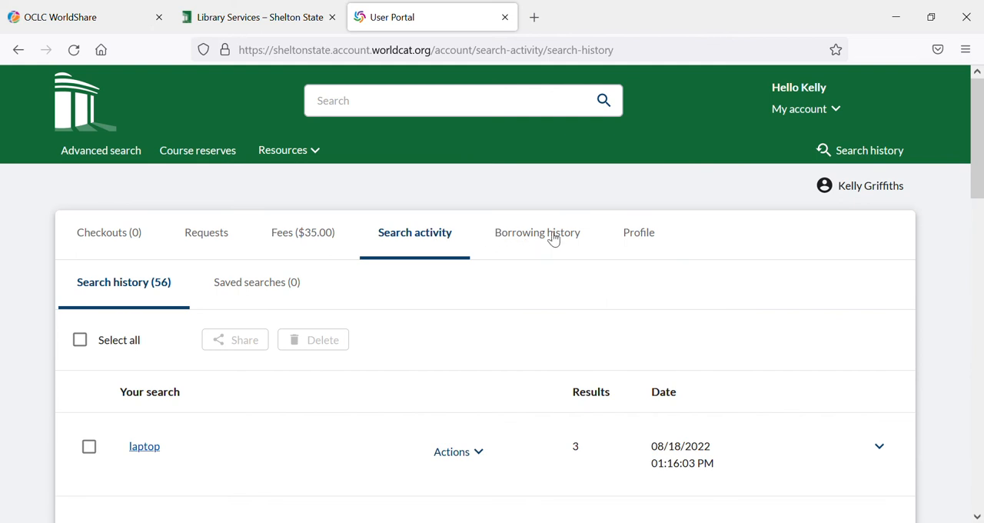
pyautogui.click(536, 232)
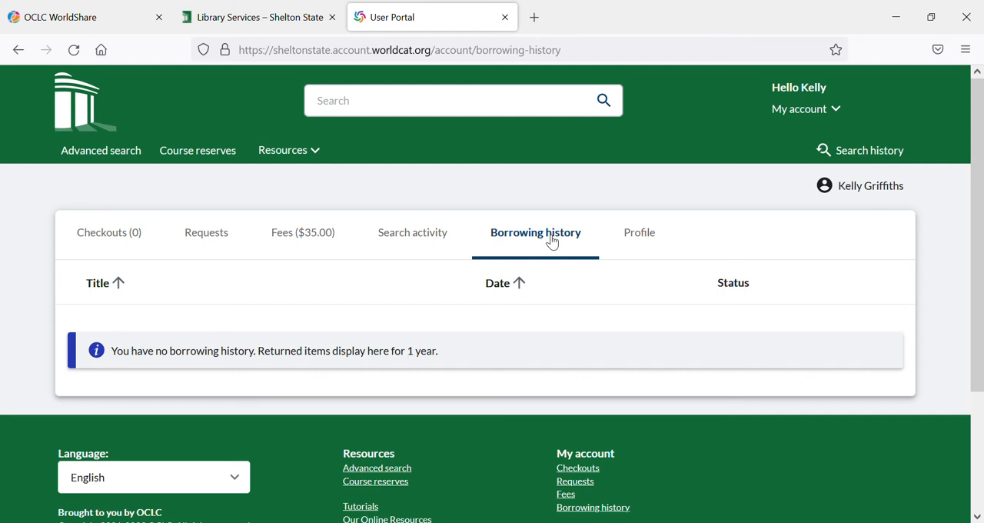
pyautogui.moveTo(615, 241)
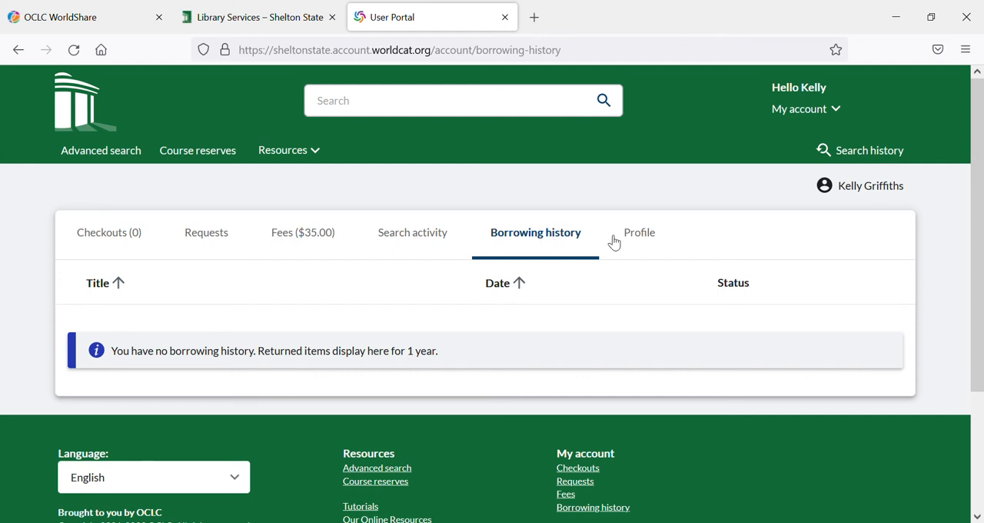
pyautogui.moveTo(822, 116)
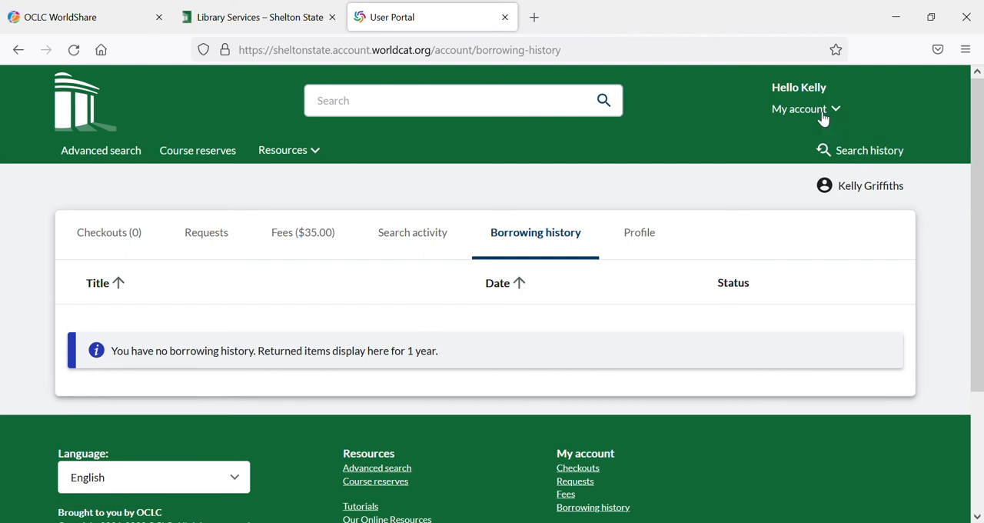
pyautogui.moveTo(494, 259)
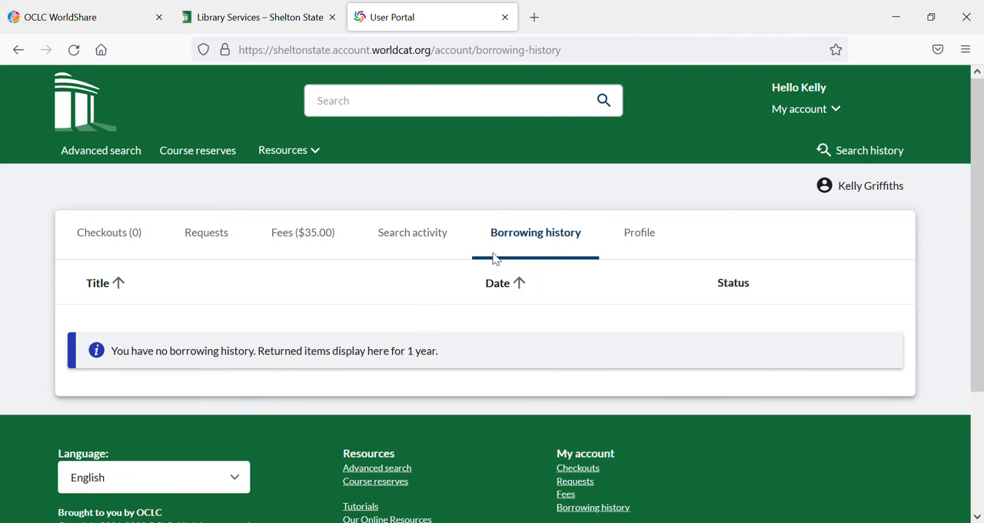
# - Switch off 'Enable my borrowing history' in Profile, then recheck the Borrowing history tab
pyautogui.click(635, 232)
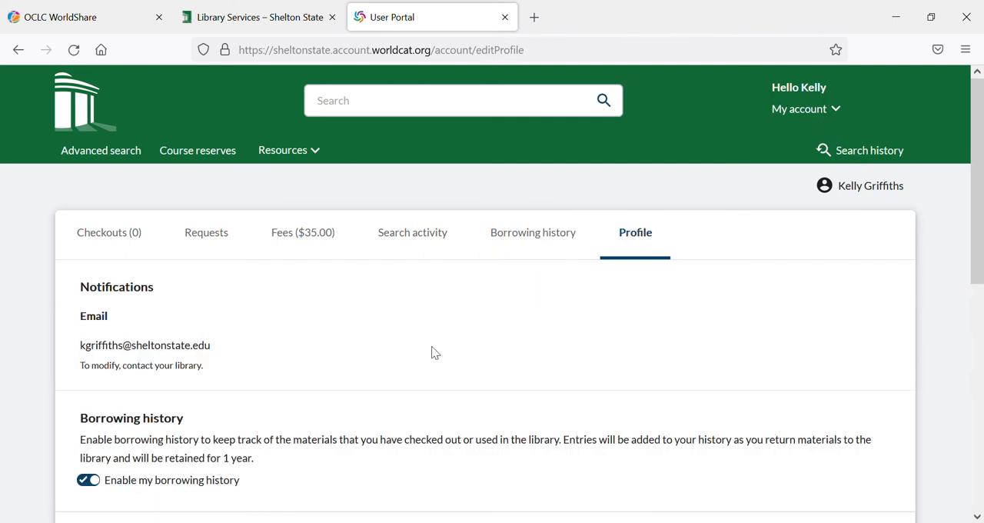
pyautogui.click(87, 480)
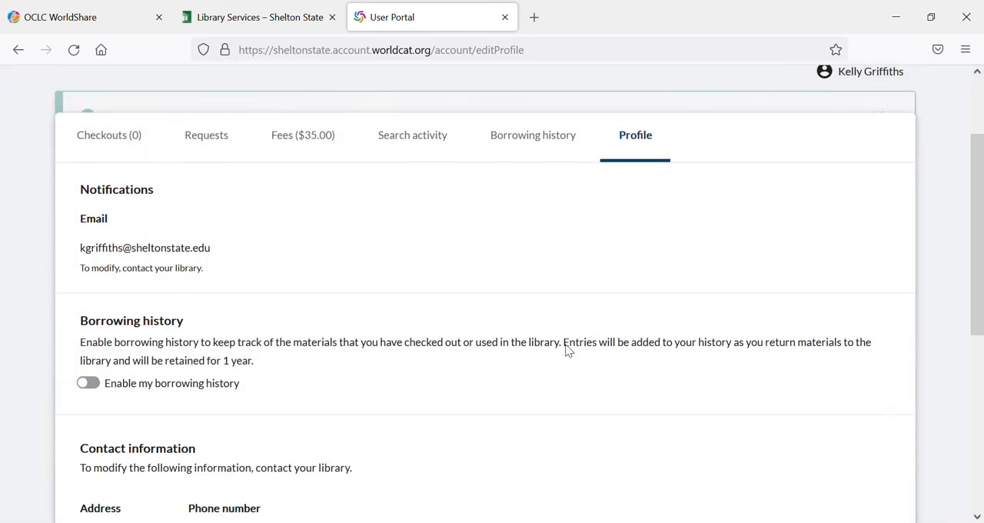
pyautogui.scroll(-3)
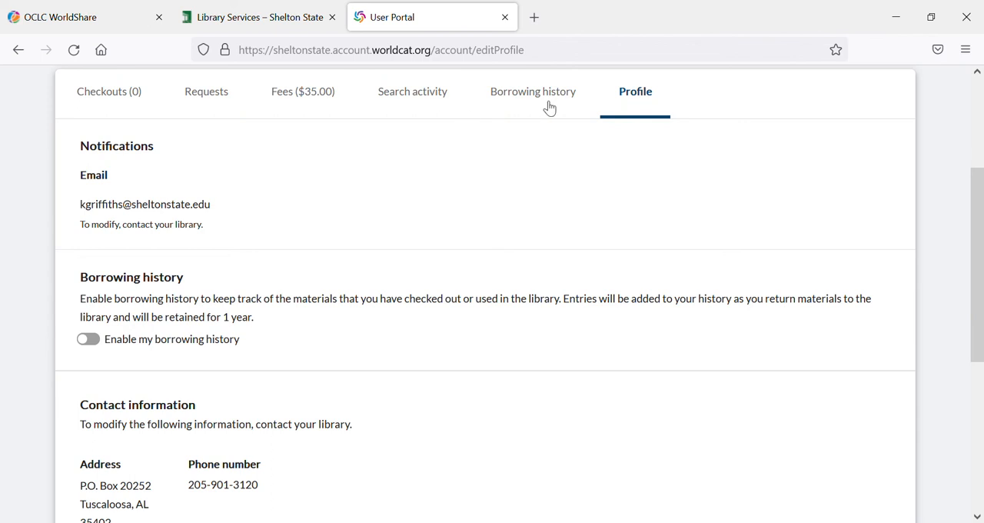
pyautogui.click(533, 91)
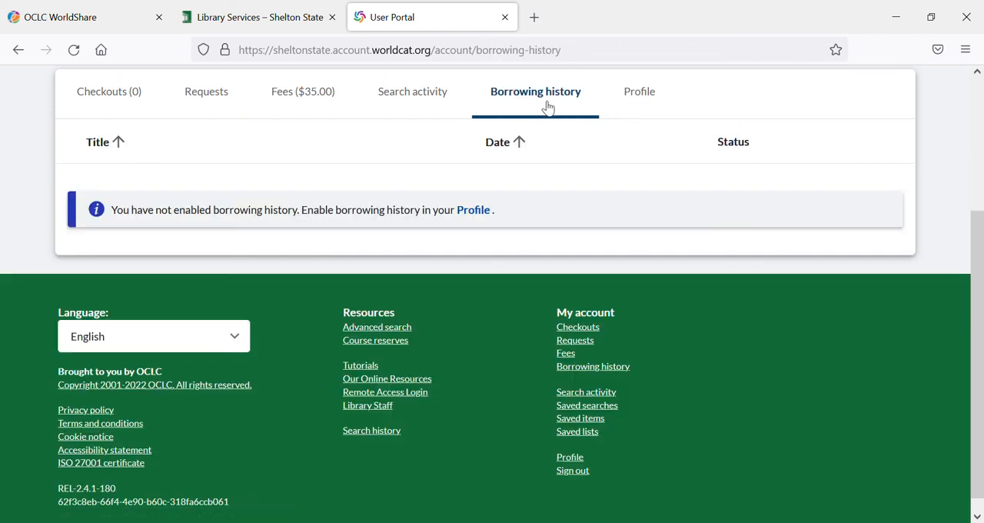